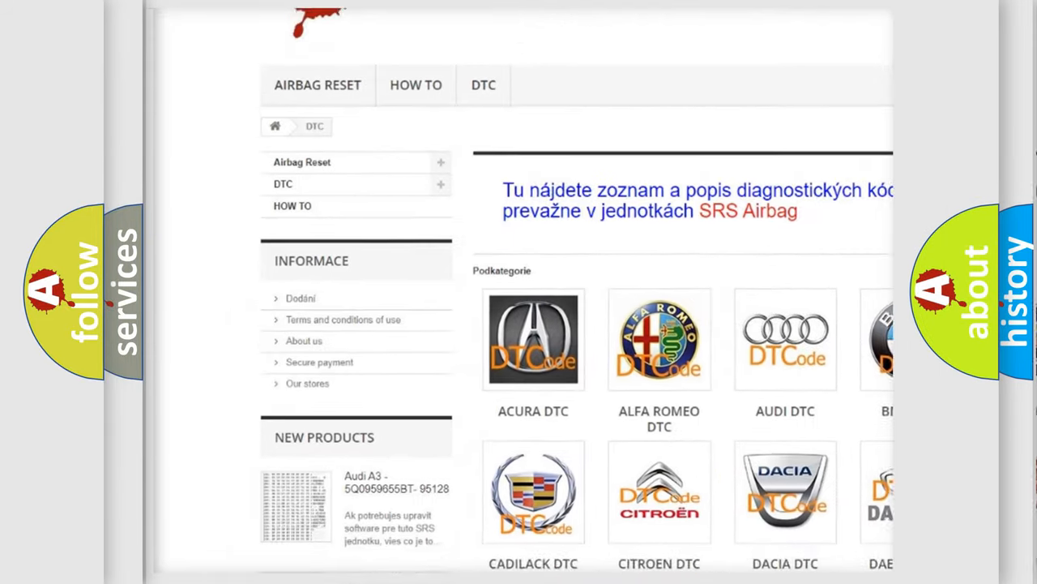
{"action": "scroll", "scroll_direction": "down", "scroll_amount": 3}
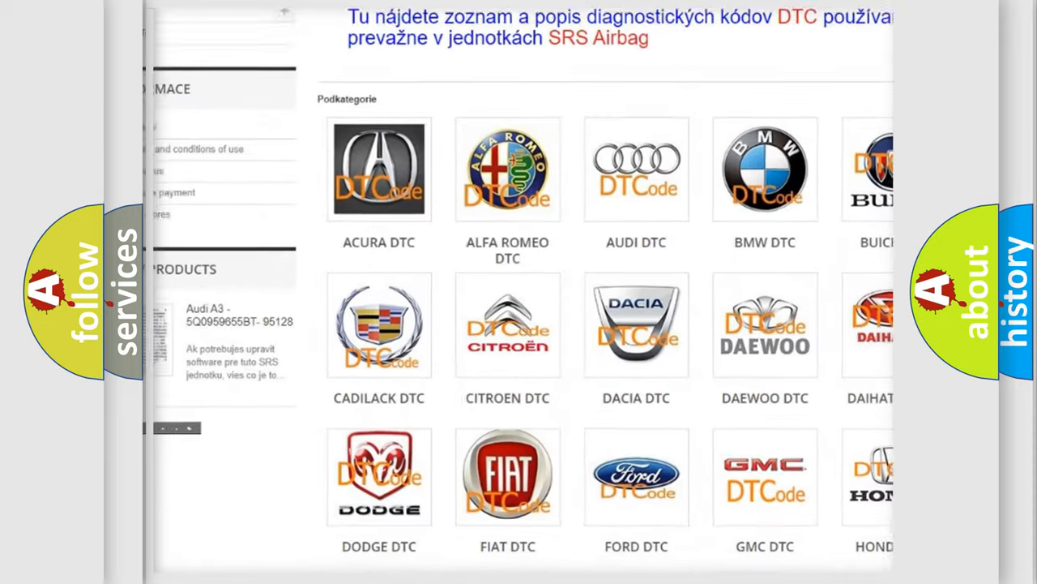
{"action": "scroll", "scroll_direction": "down", "scroll_amount": 3}
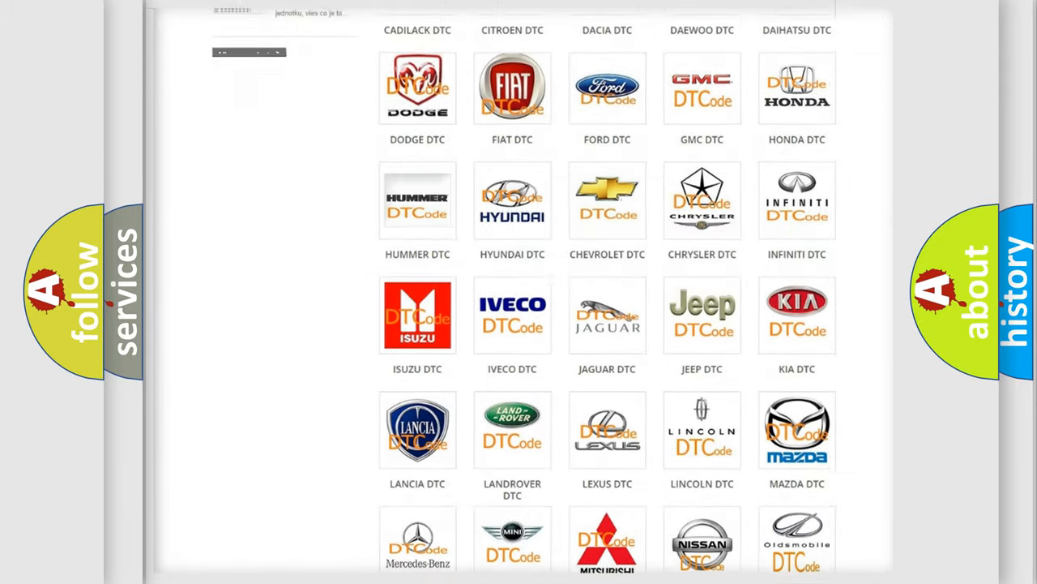
{"action": "scroll", "scroll_direction": "down", "scroll_amount": 3}
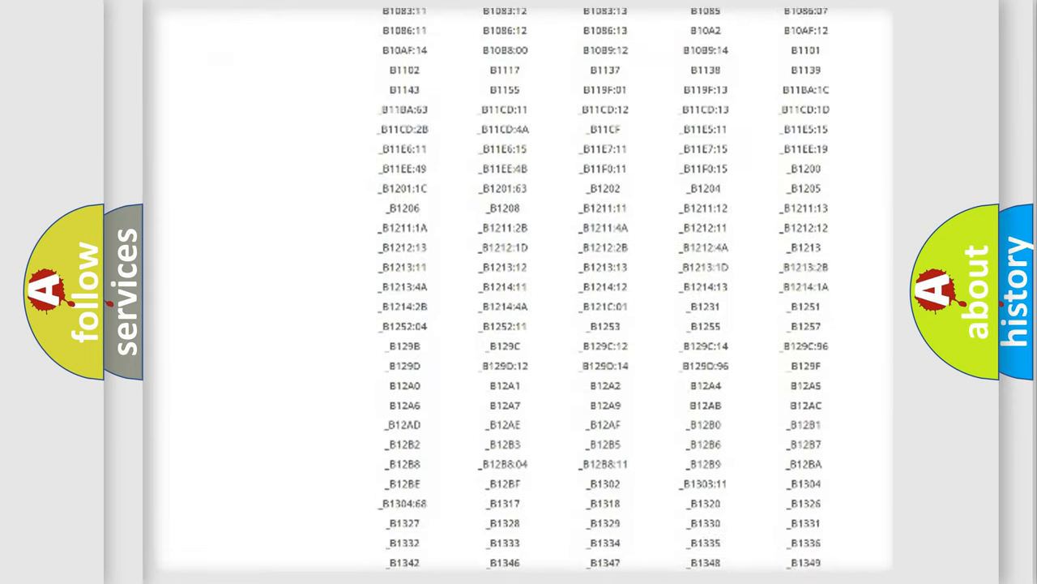
{"action": "scroll", "scroll_direction": "down", "scroll_amount": 3}
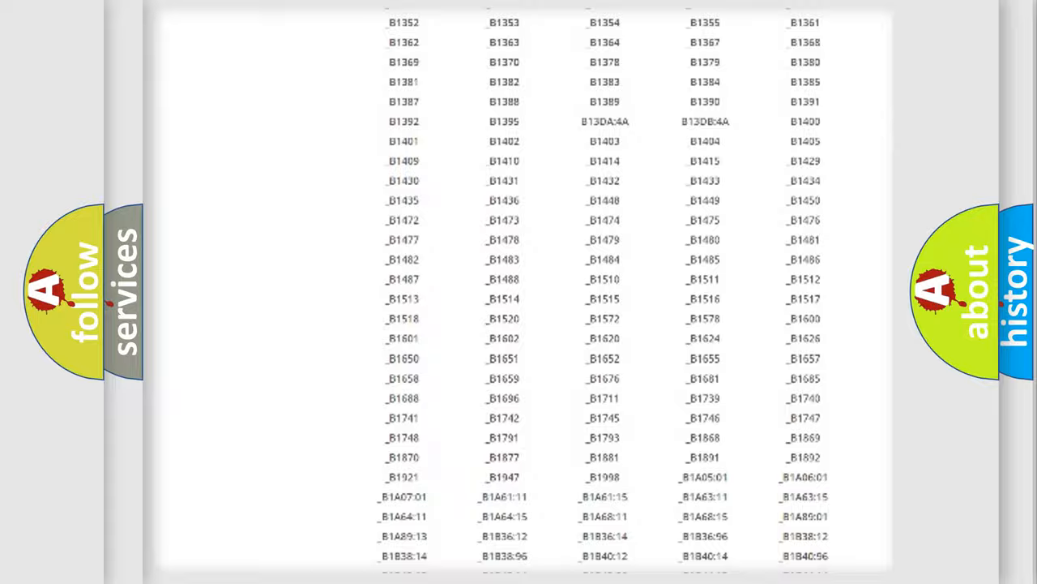
{"action": "scroll", "scroll_direction": "up", "scroll_amount": 3}
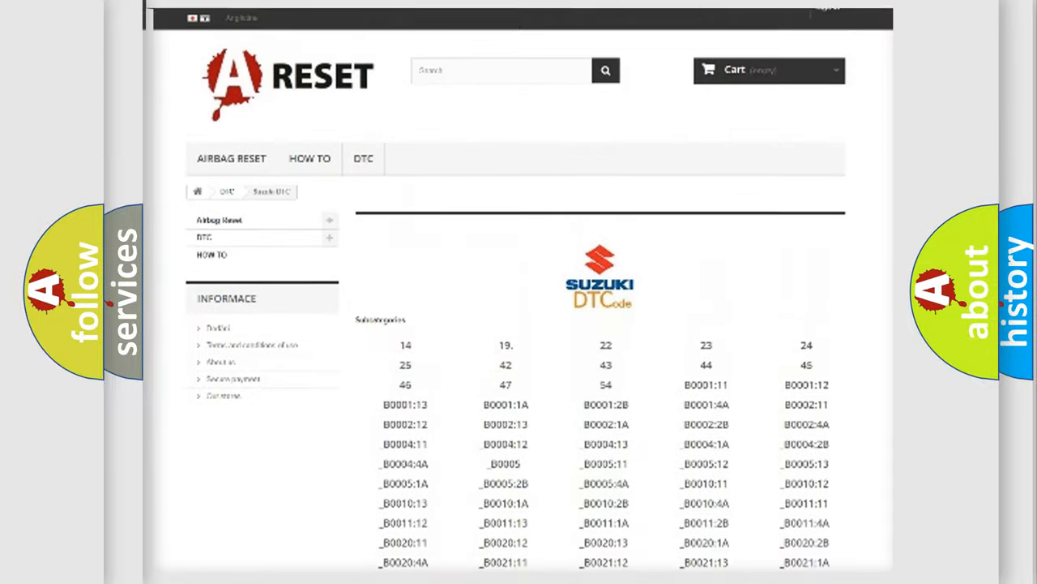